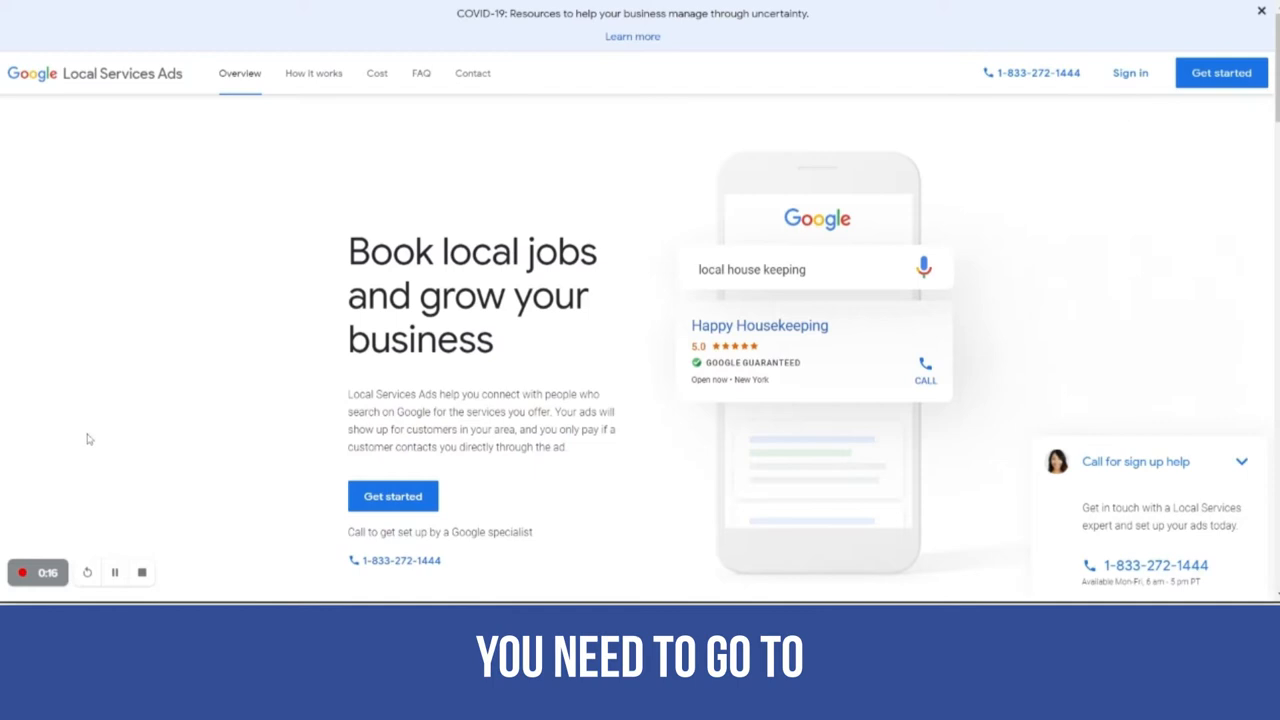
mouse_move(545, 173)
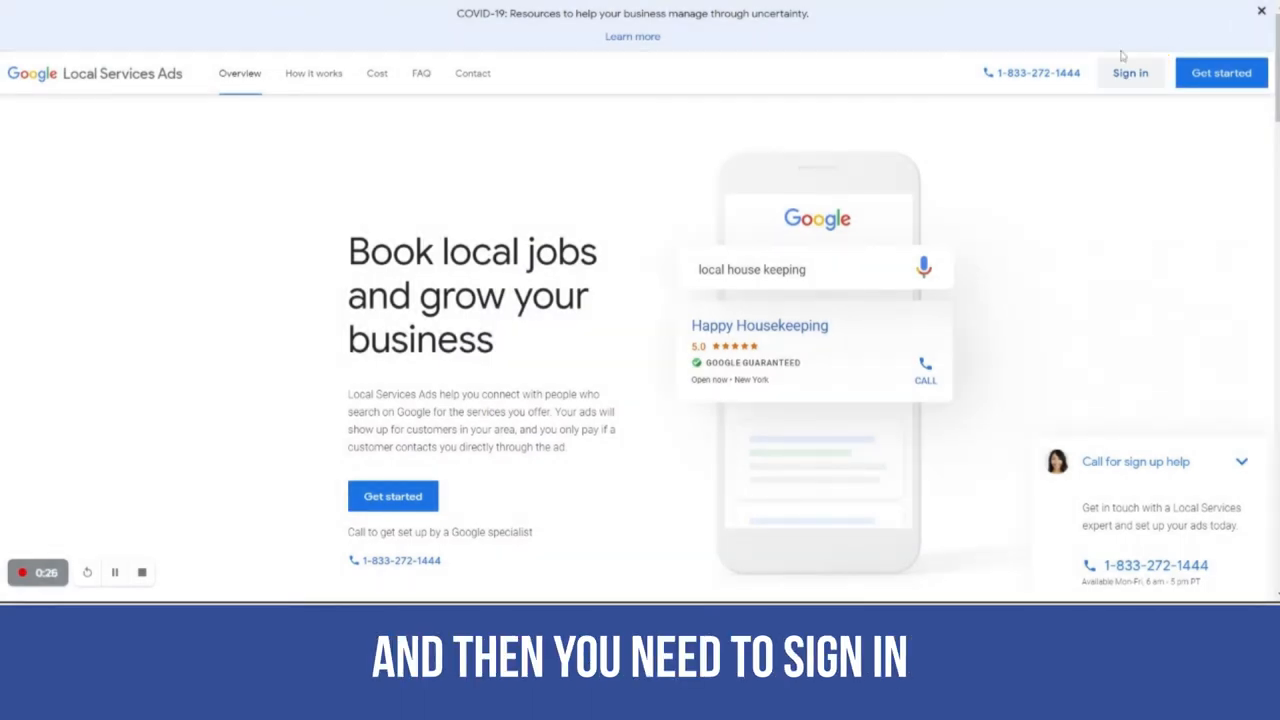
Sign in with the Google account email and password, reaching the 'Use Local Services Ads as' choice
left_click(1130, 72)
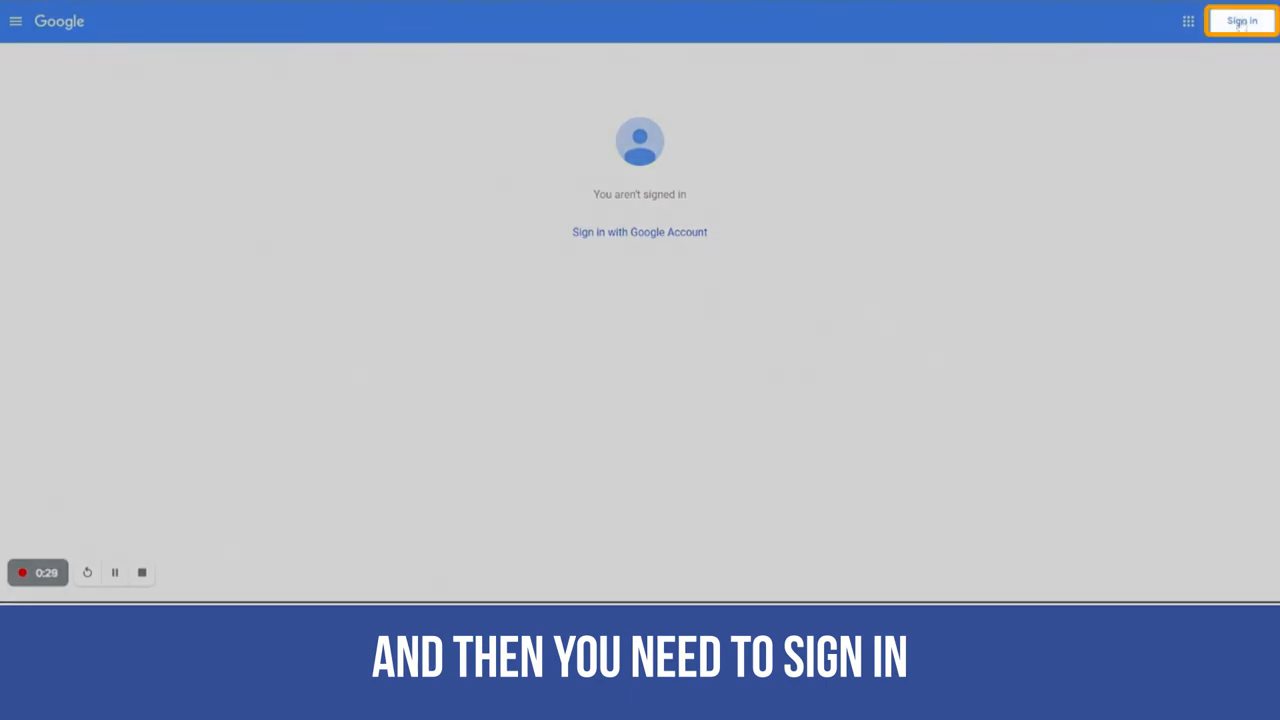
left_click(1241, 21)
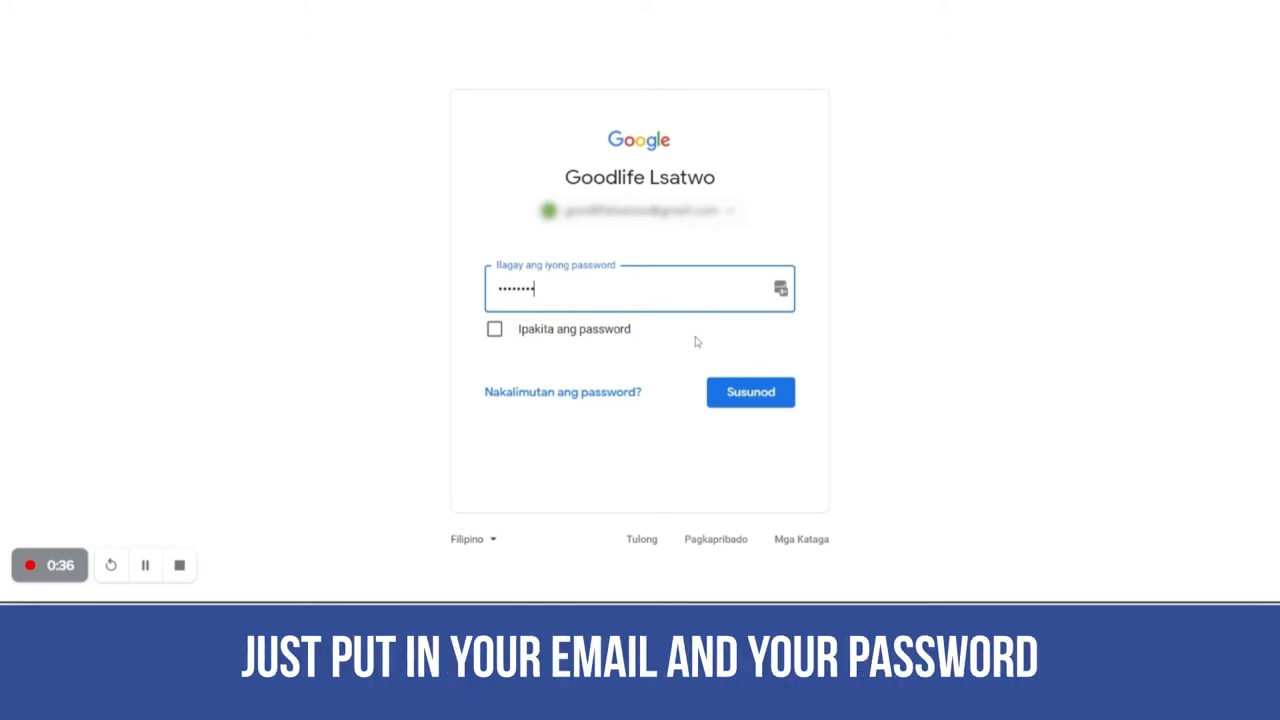
left_click(750, 391)
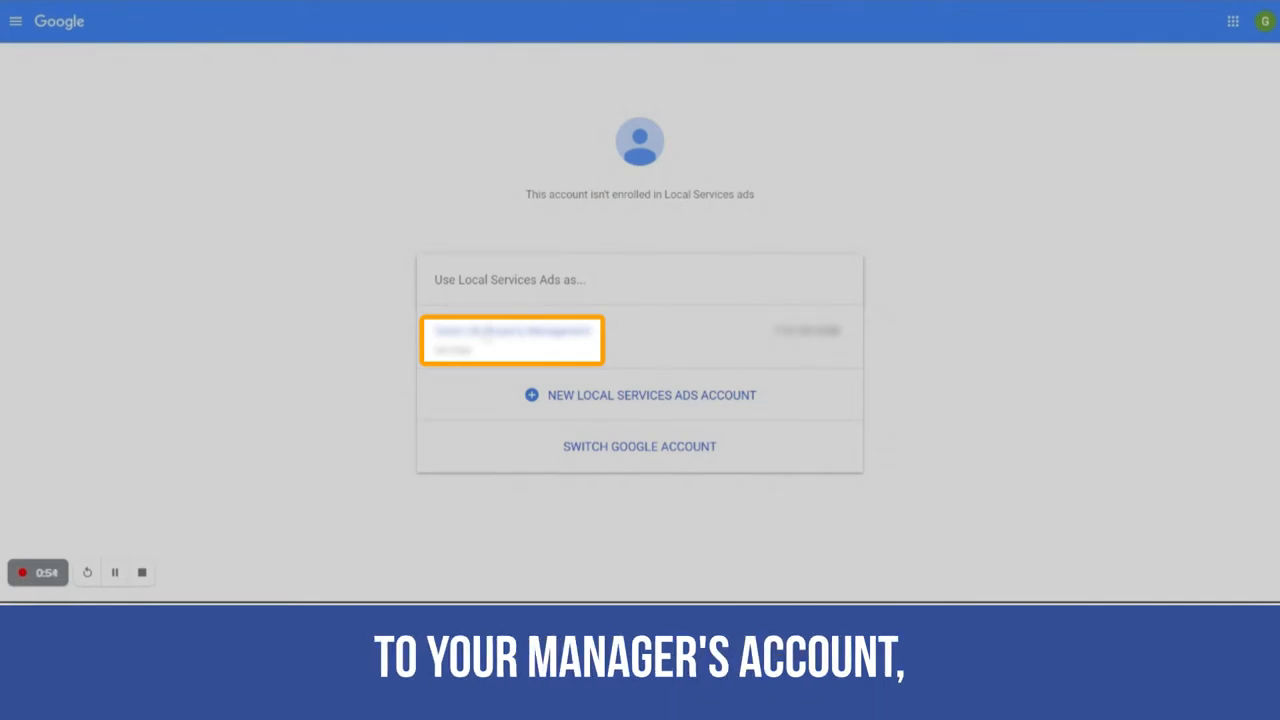
Choose the manager account to load its Local Services Ads leads dashboard
left_click(511, 340)
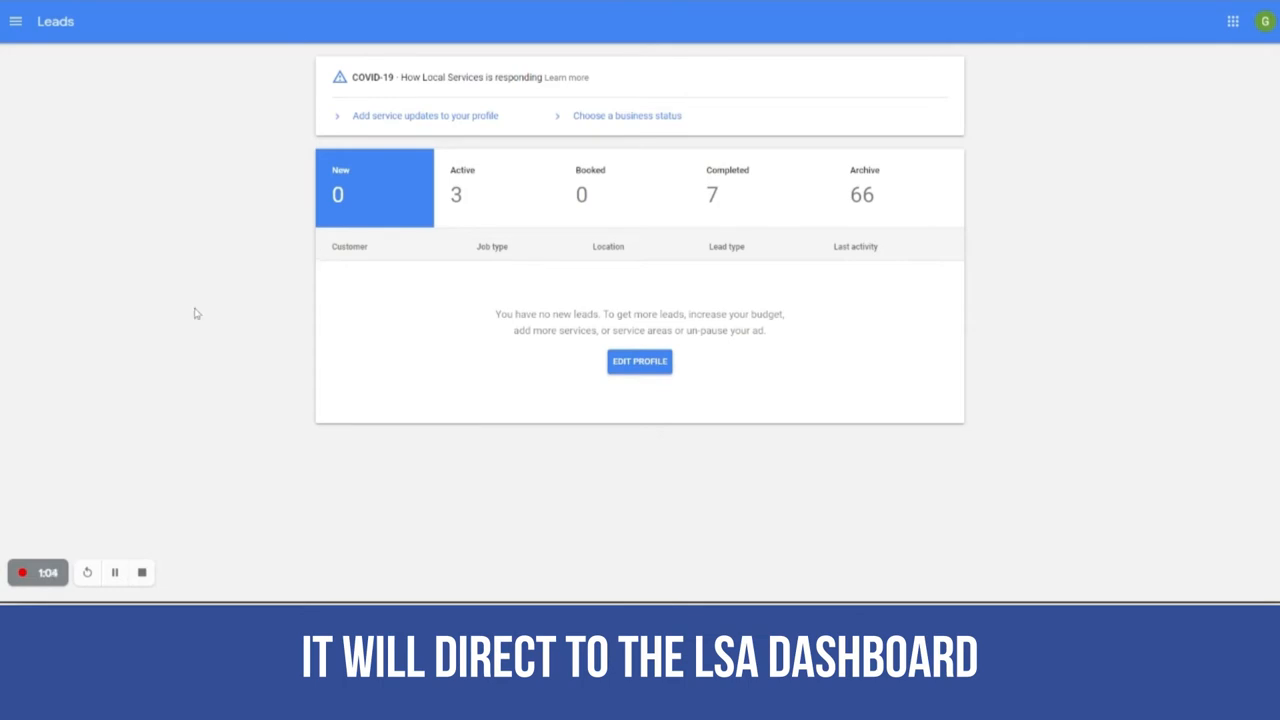
mouse_move(1248, 494)
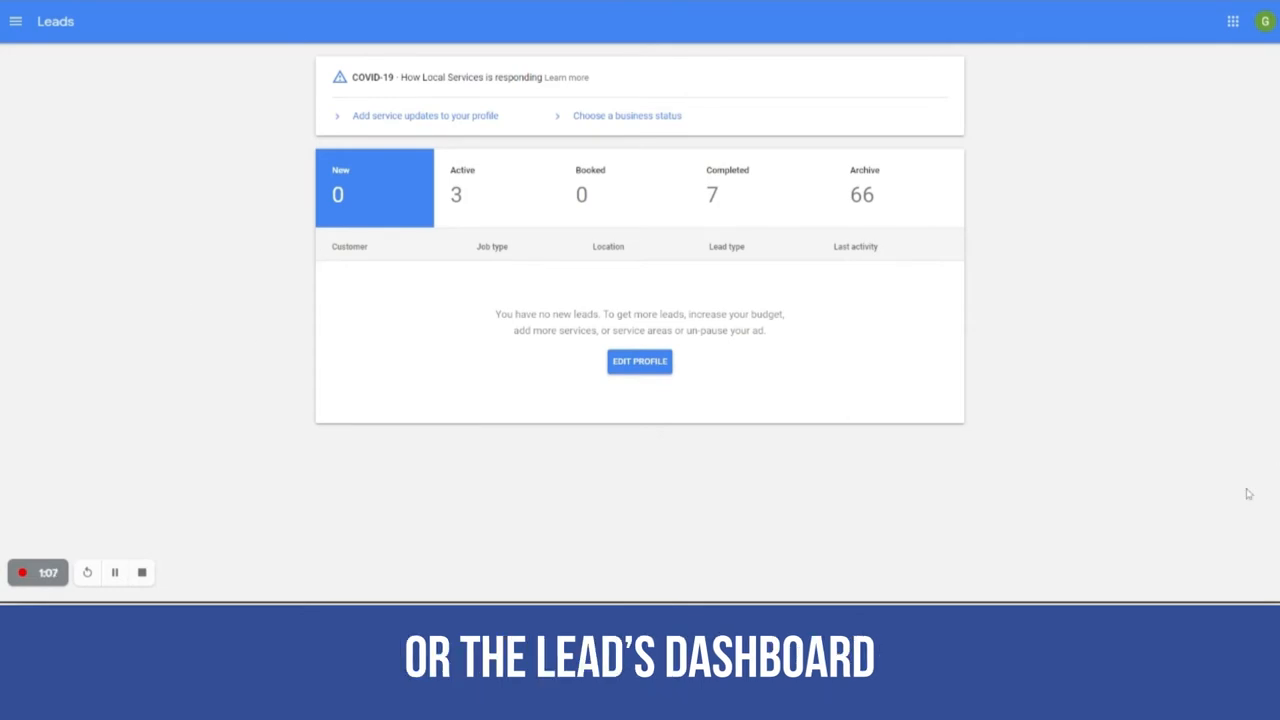
mouse_move(15, 211)
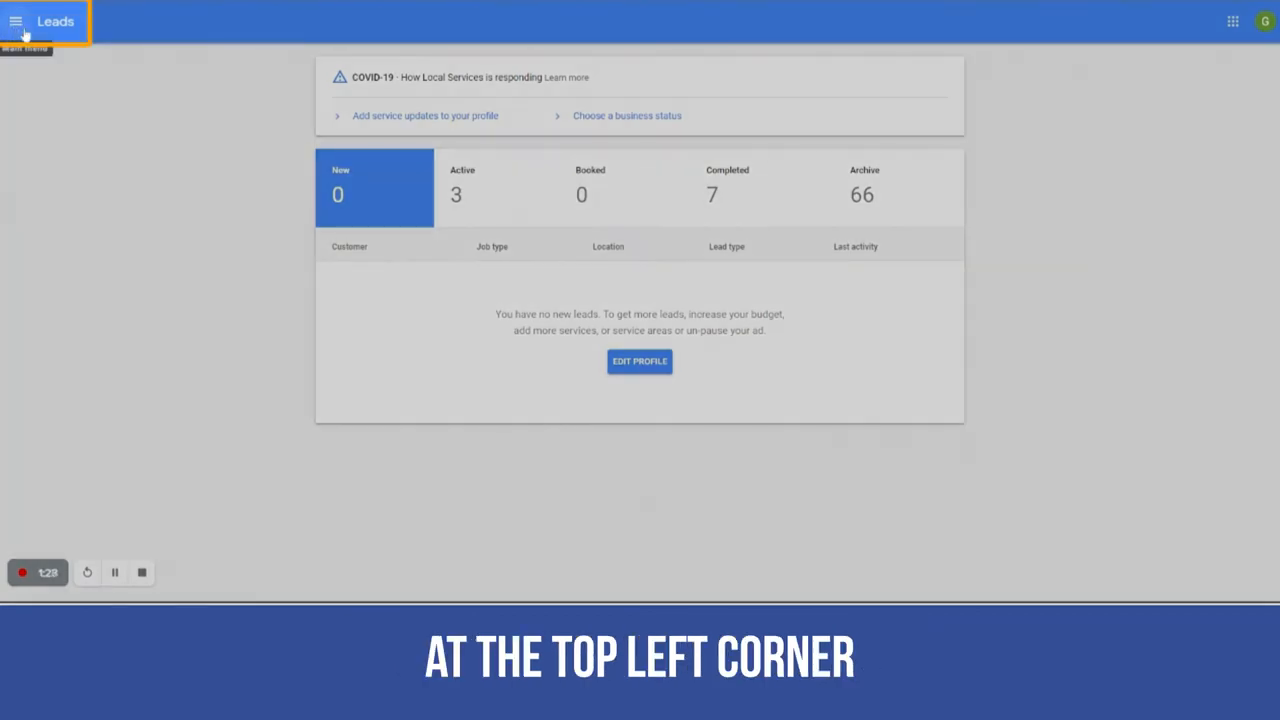
Navigate via the main menu to Account Access, listing three users with access levels
left_click(16, 21)
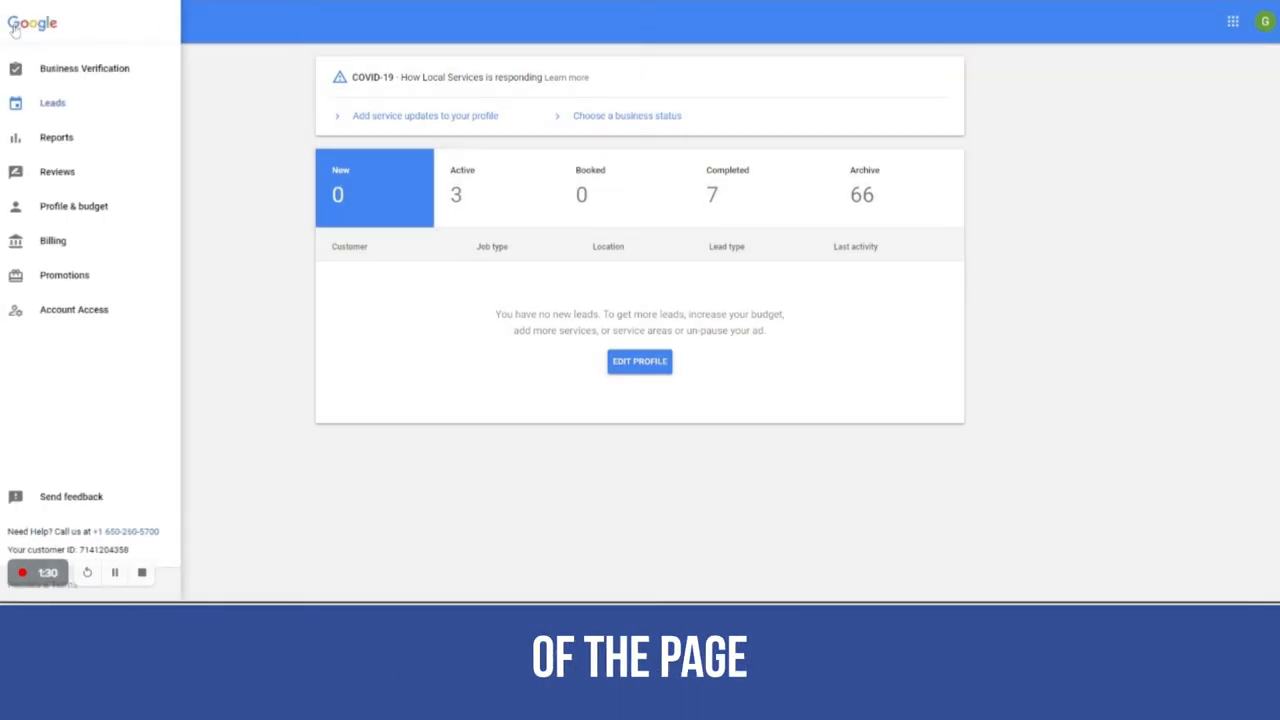
left_click(73, 309)
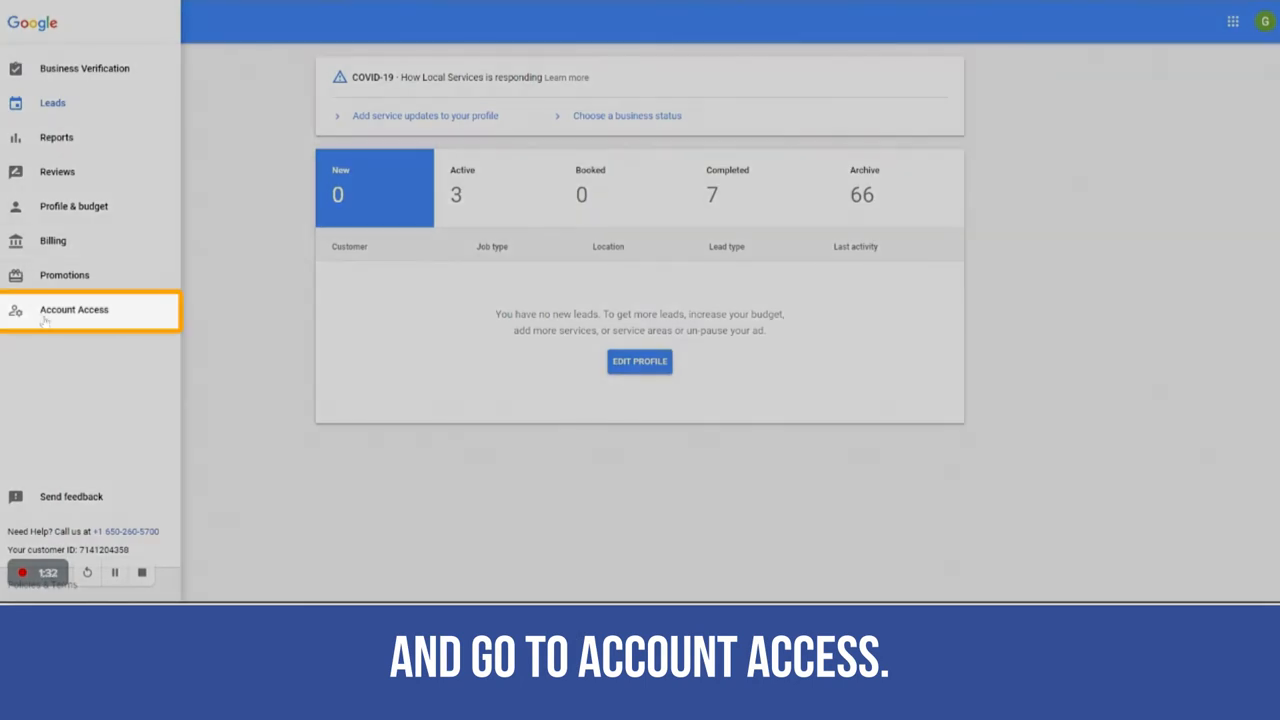
left_click(74, 309)
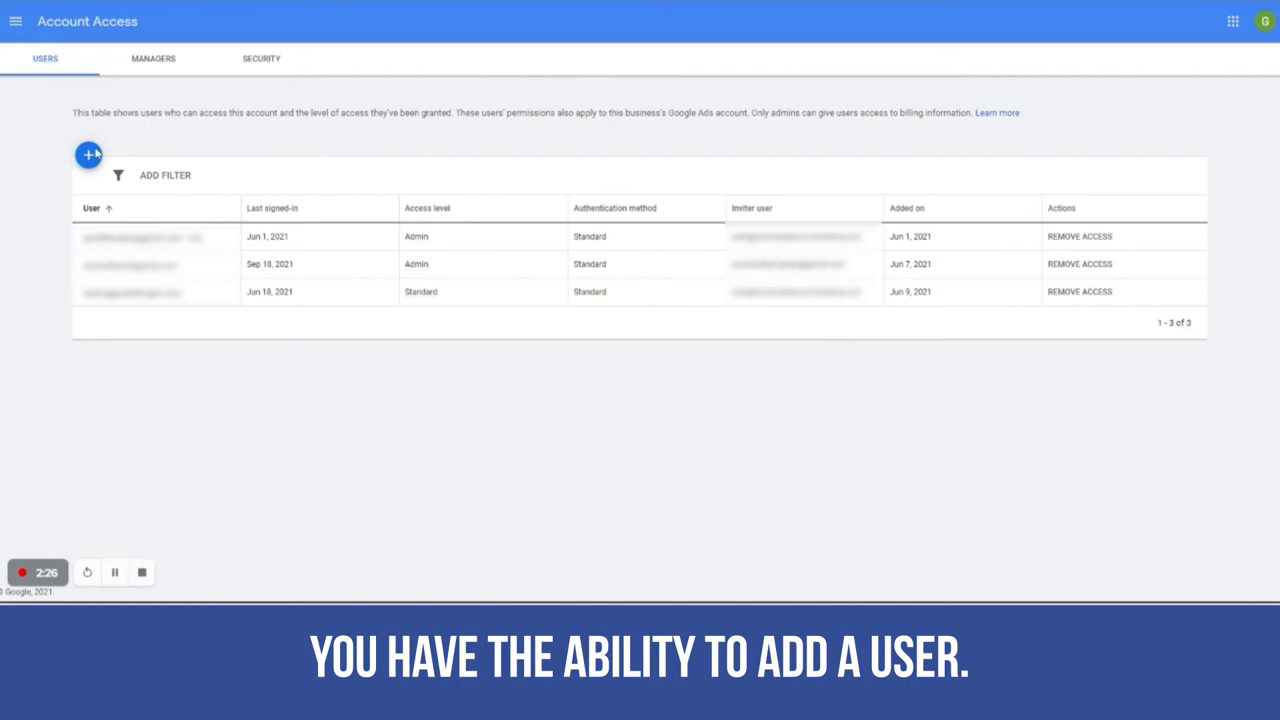
left_click(88, 154)
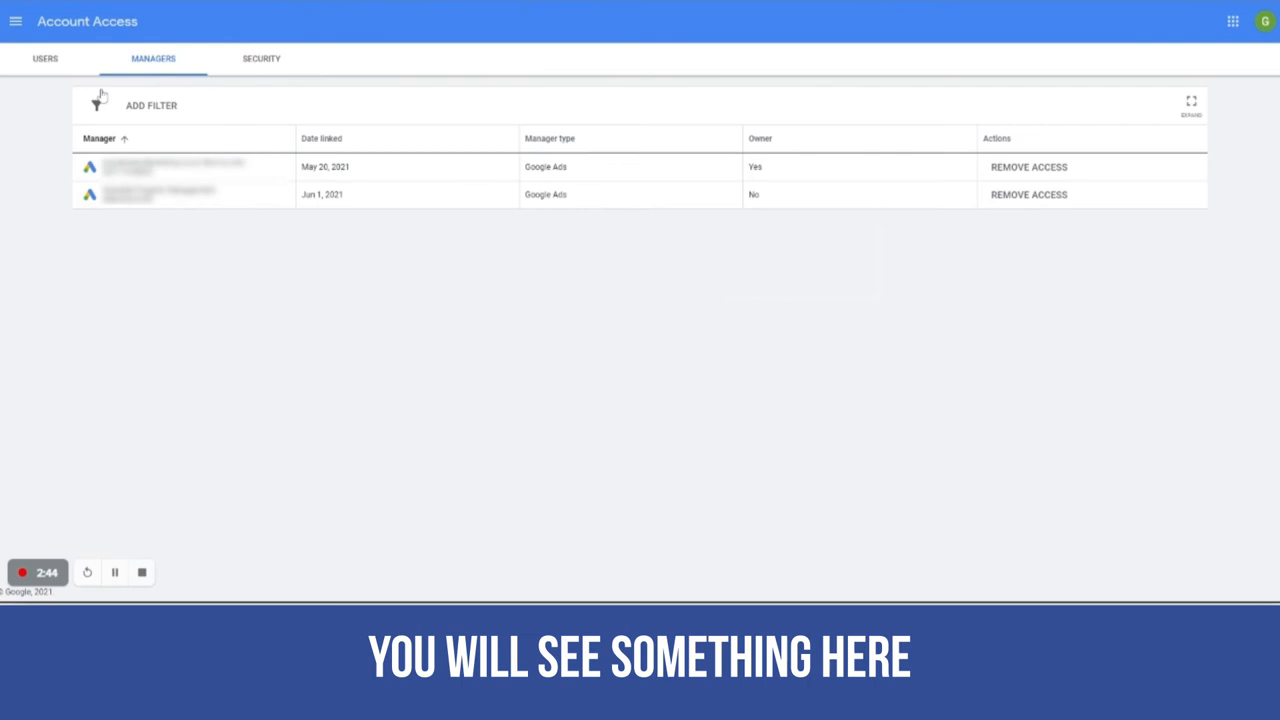
mouse_move(515, 88)
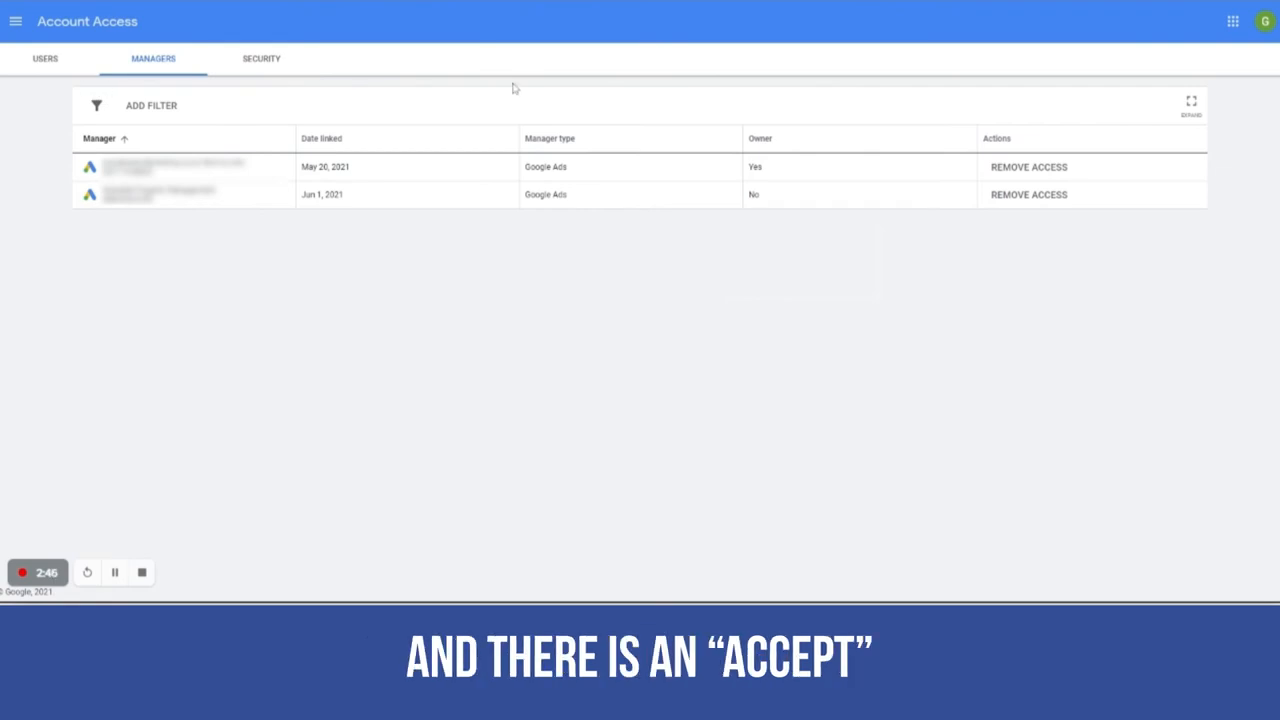
mouse_move(463, 94)
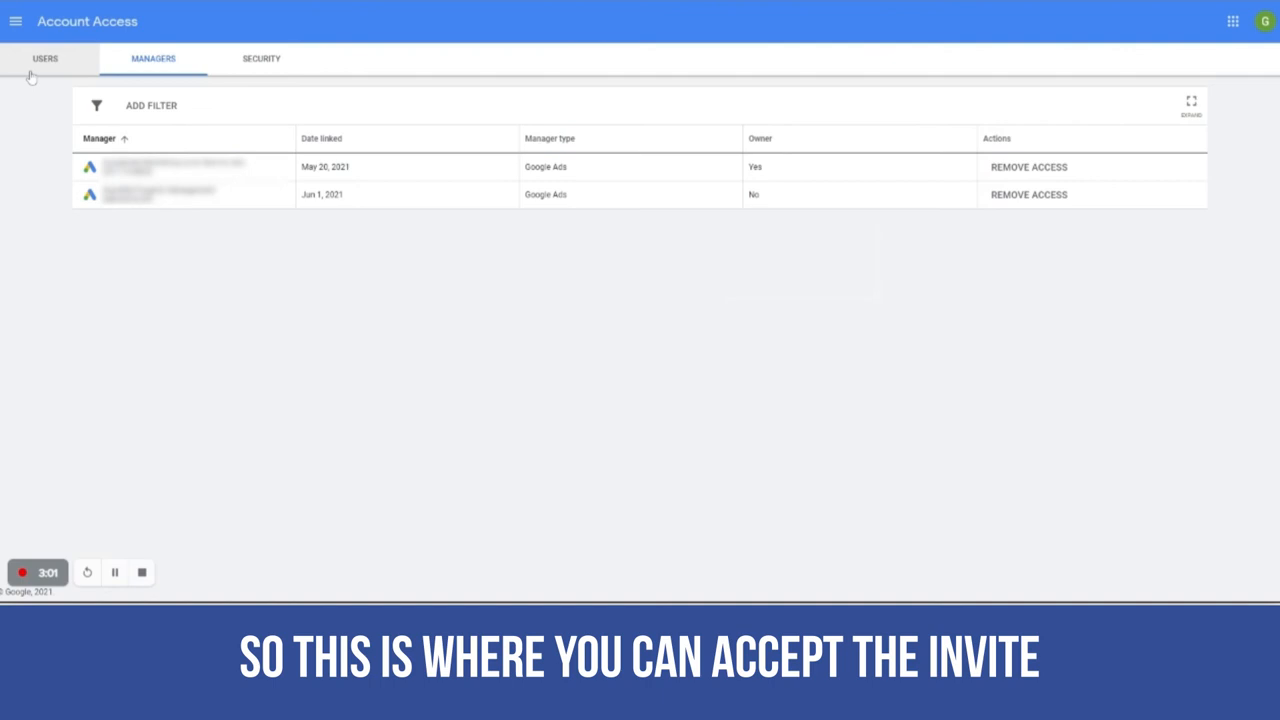
mouse_move(683, 232)
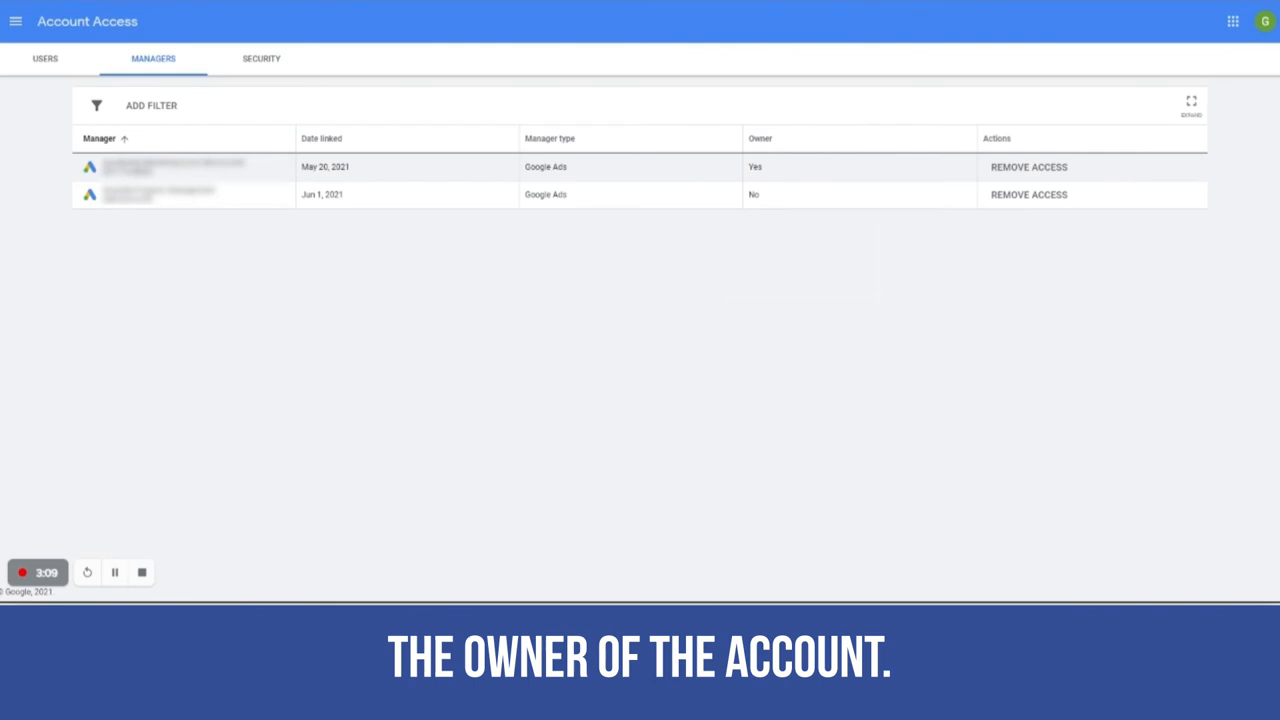
mouse_move(933, 179)
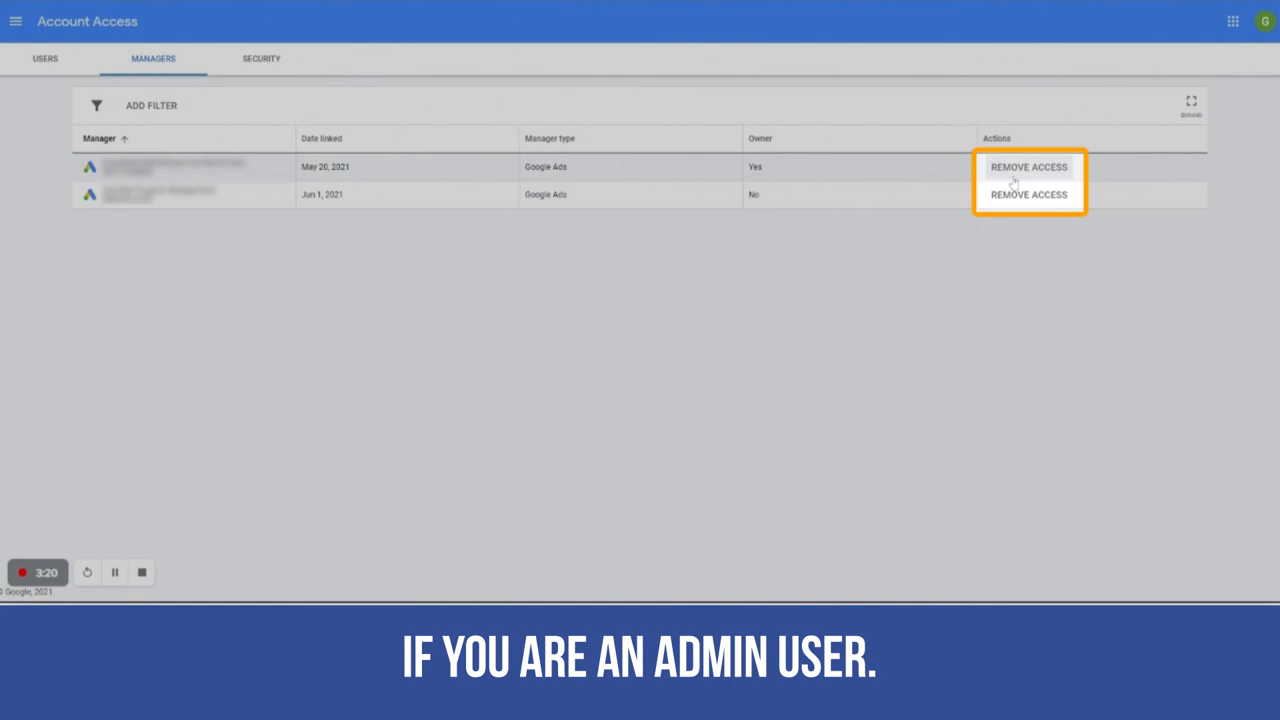
mouse_move(594, 388)
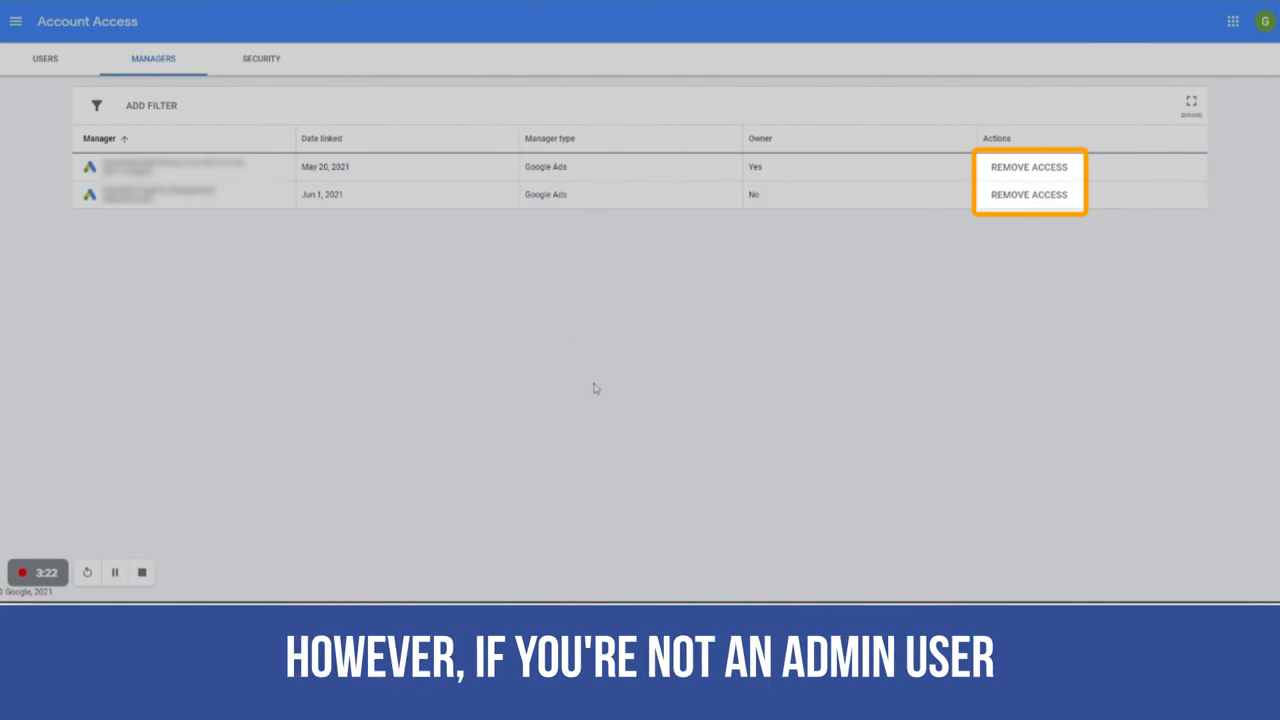
mouse_move(430, 305)
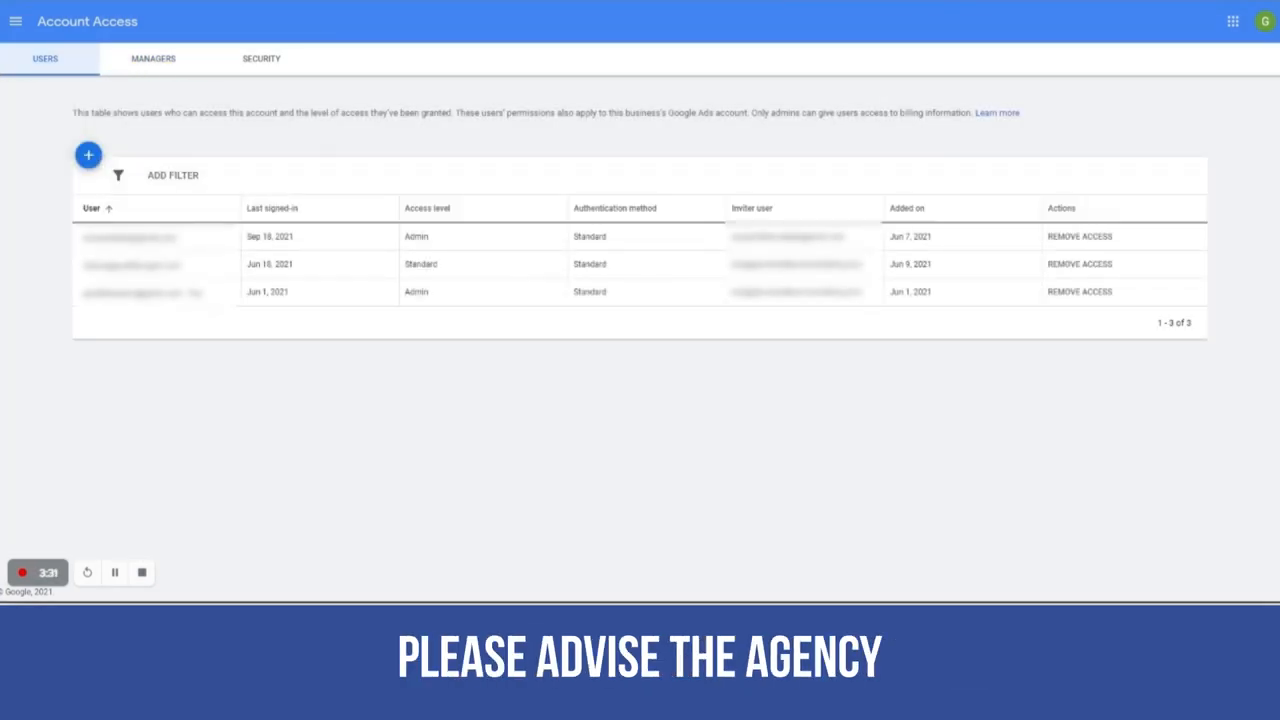
mouse_move(537, 350)
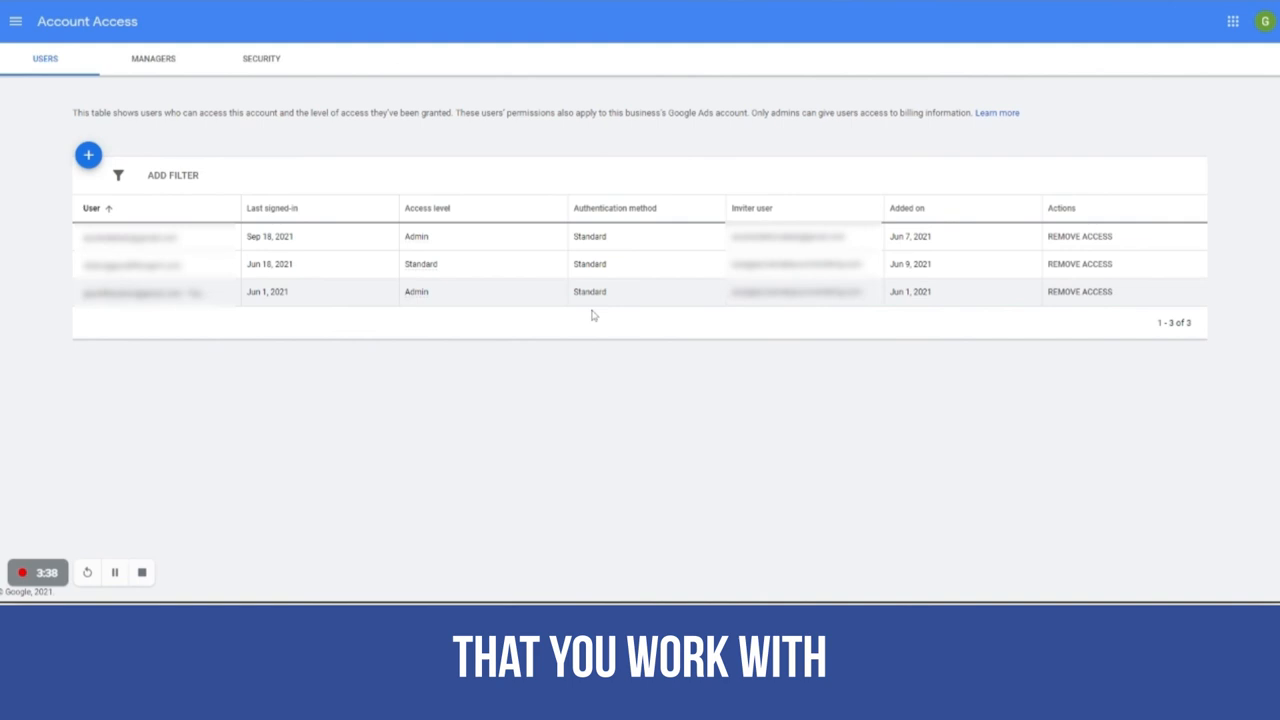
mouse_move(393, 403)
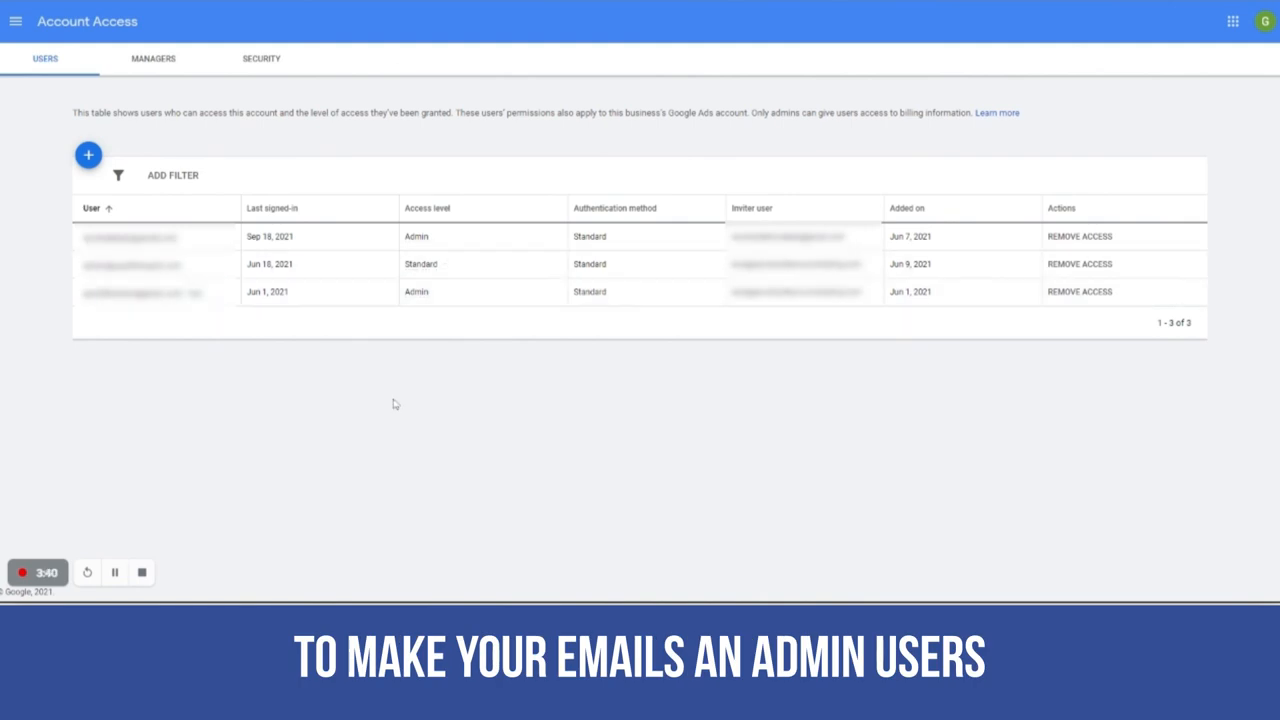
mouse_move(458, 405)
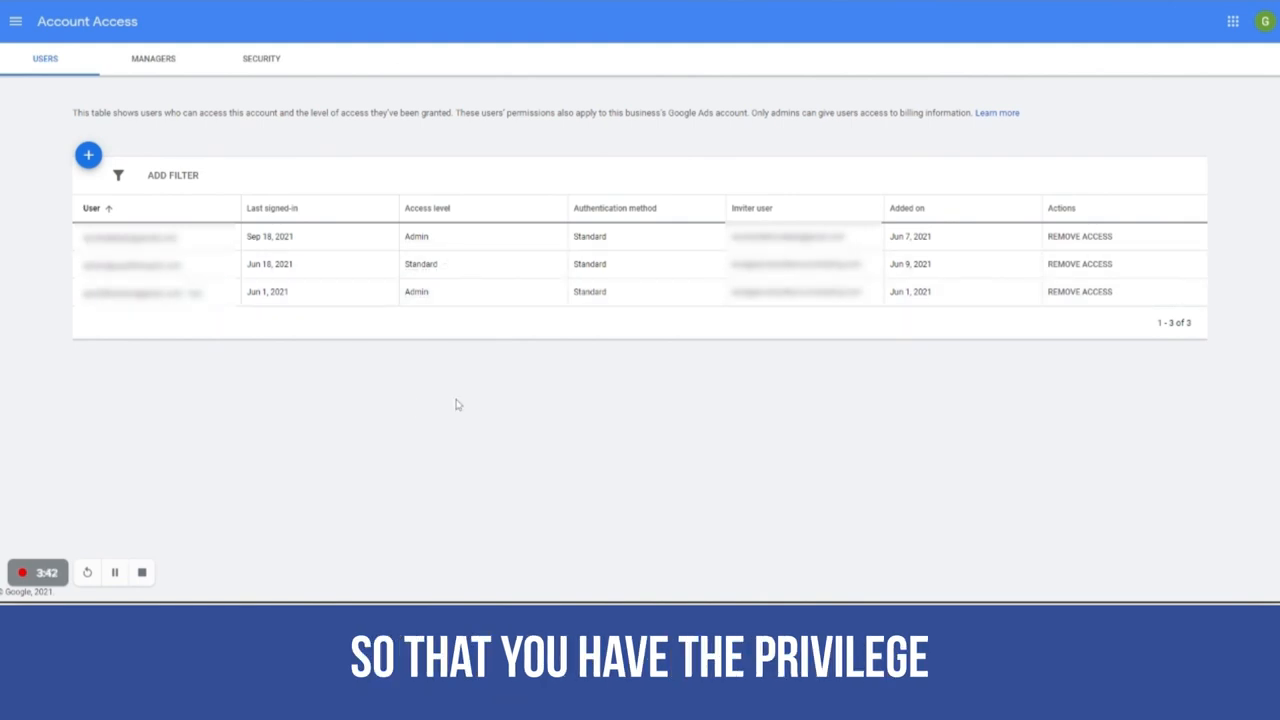
mouse_move(433, 422)
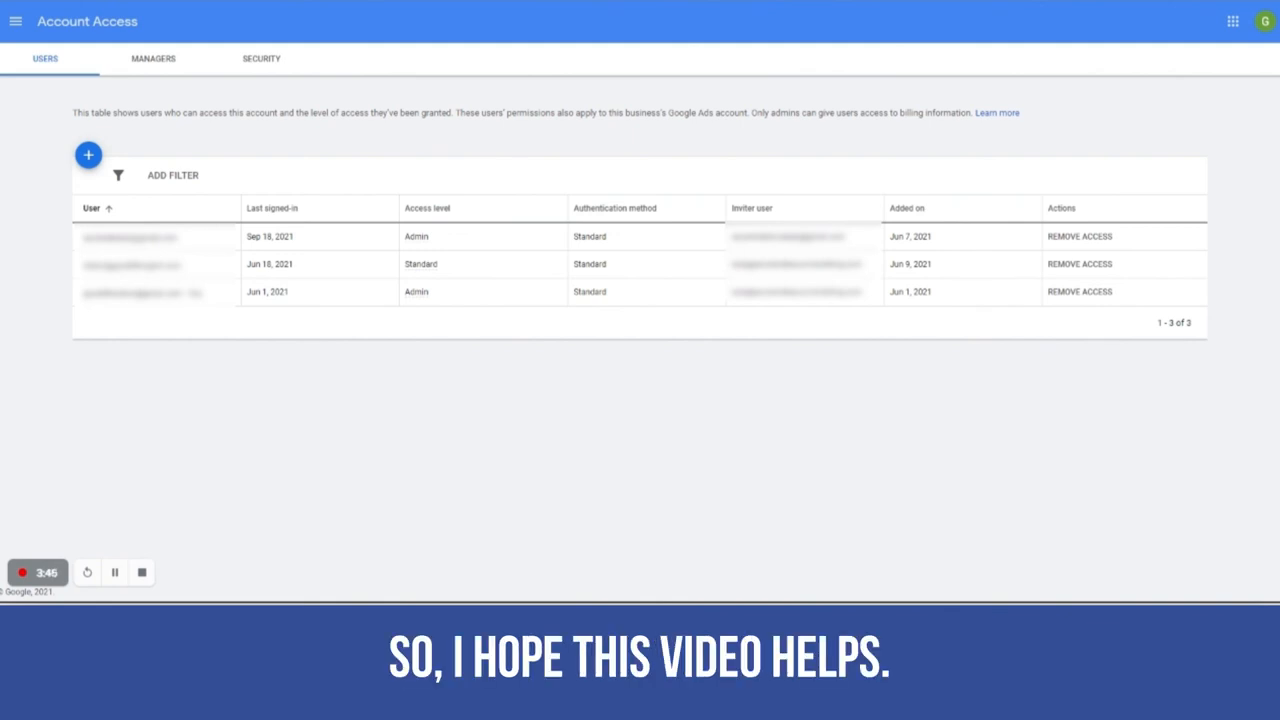
mouse_move(415, 439)
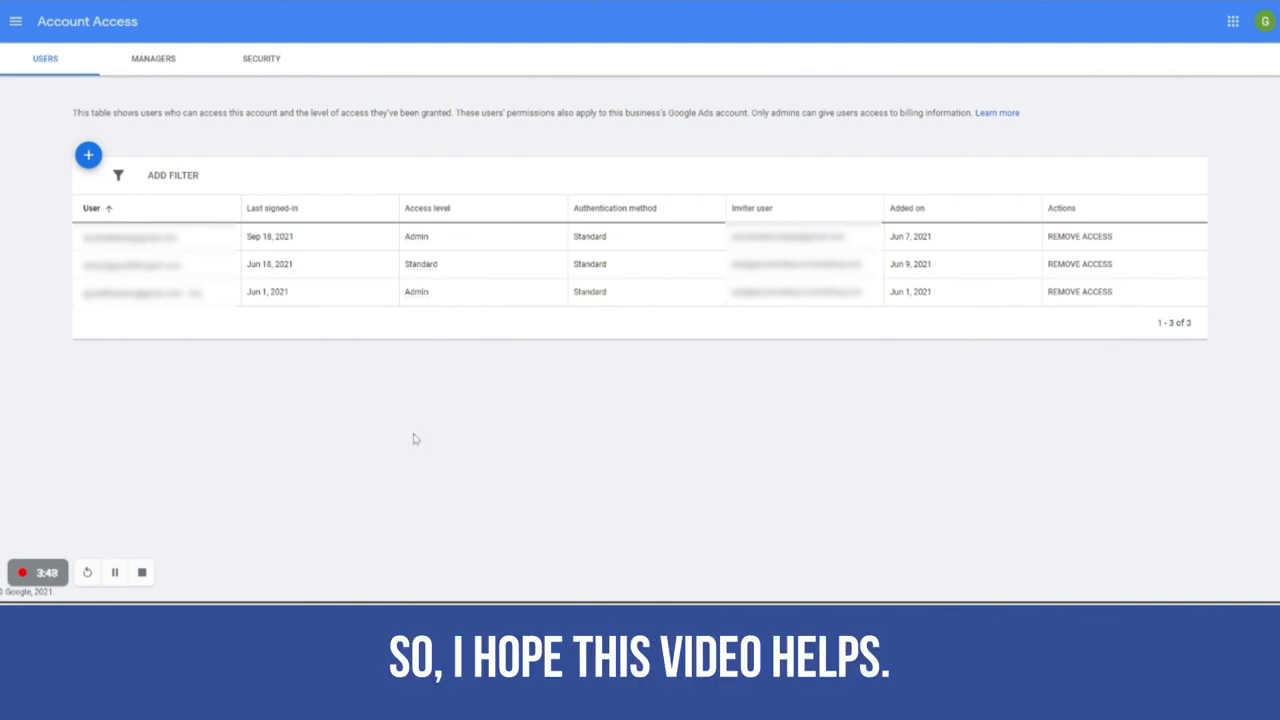